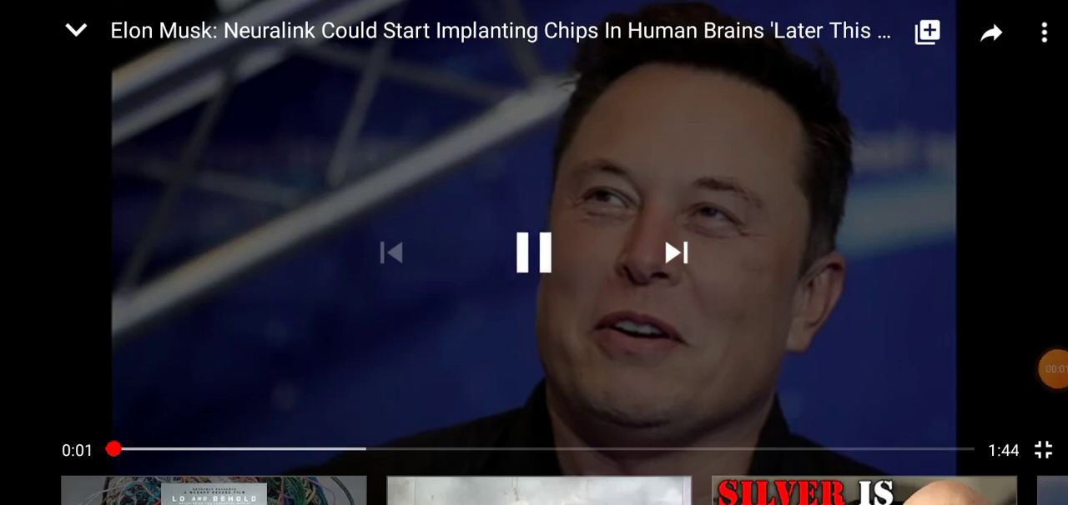
Step: Play the Neuralink brain-chip video to 1:10, pause it, and return home
left_click_drag(113, 450, 683, 449)
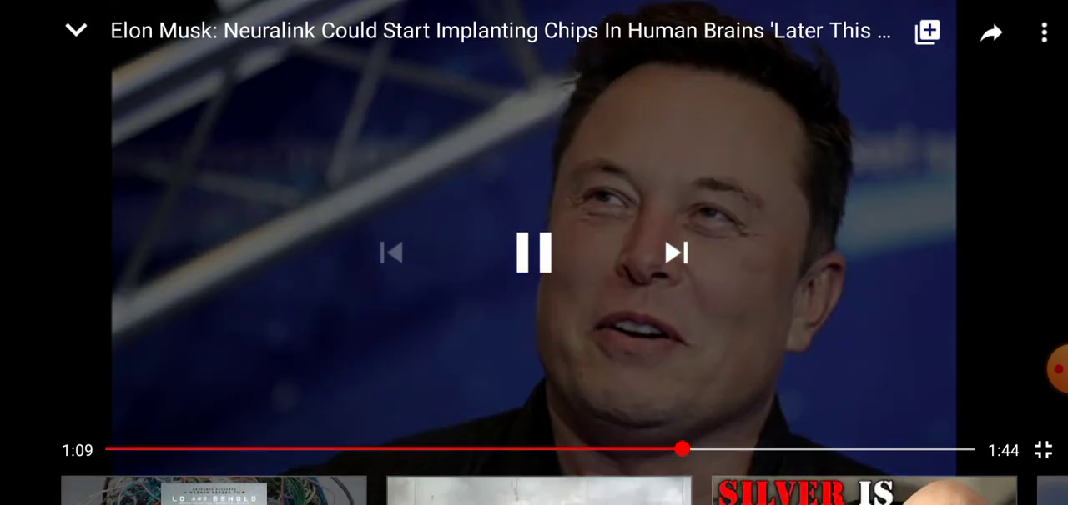
left_click(534, 253)
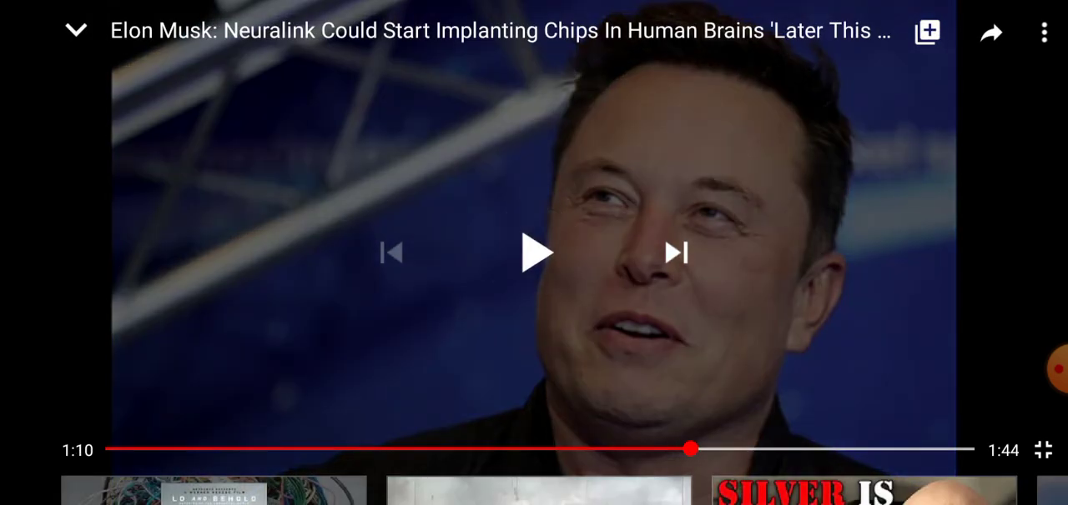
left_click(1041, 450)
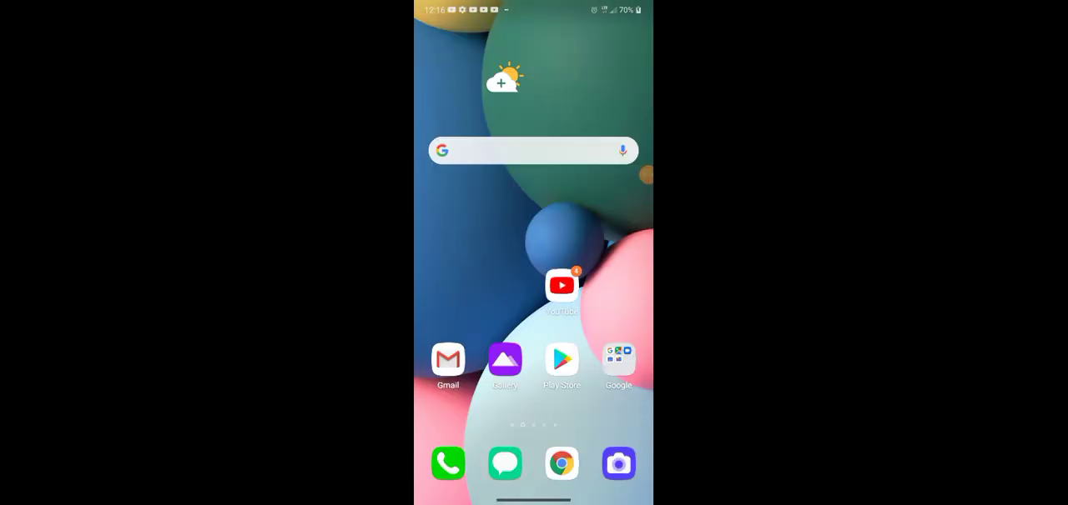
Step: Swipe across the home screen pages and launch the BLB Bible app
scroll("left", 3)
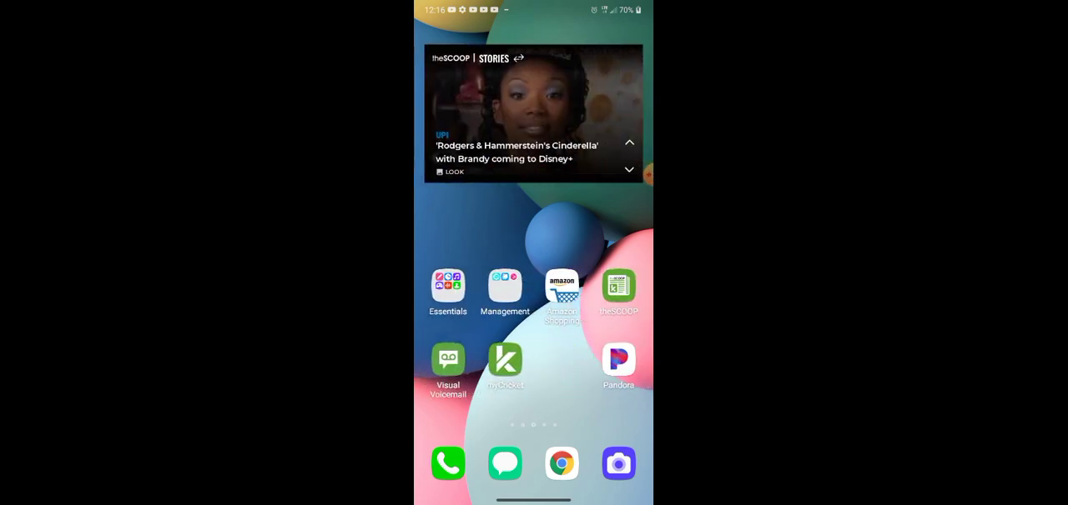
left_click(617, 291)
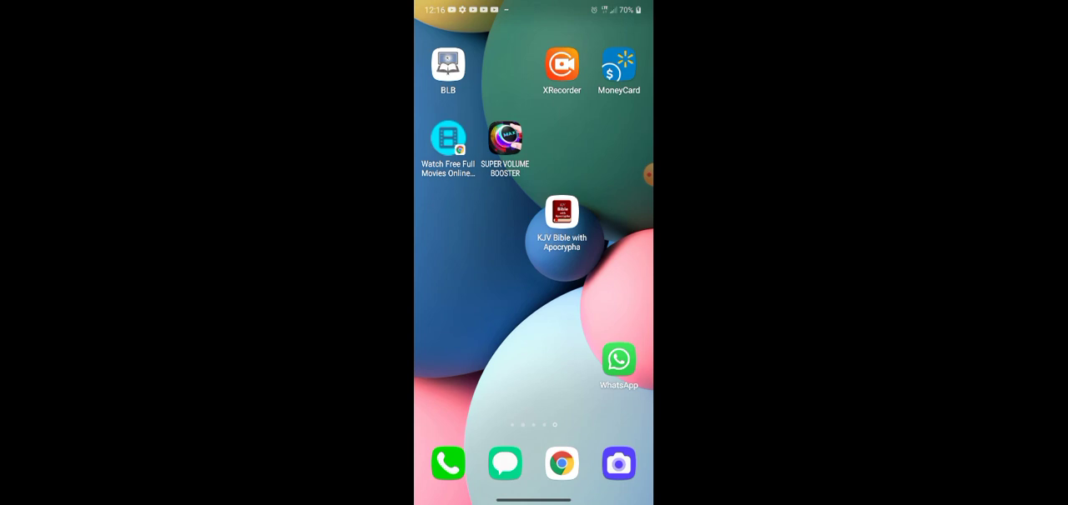
left_click(561, 211)
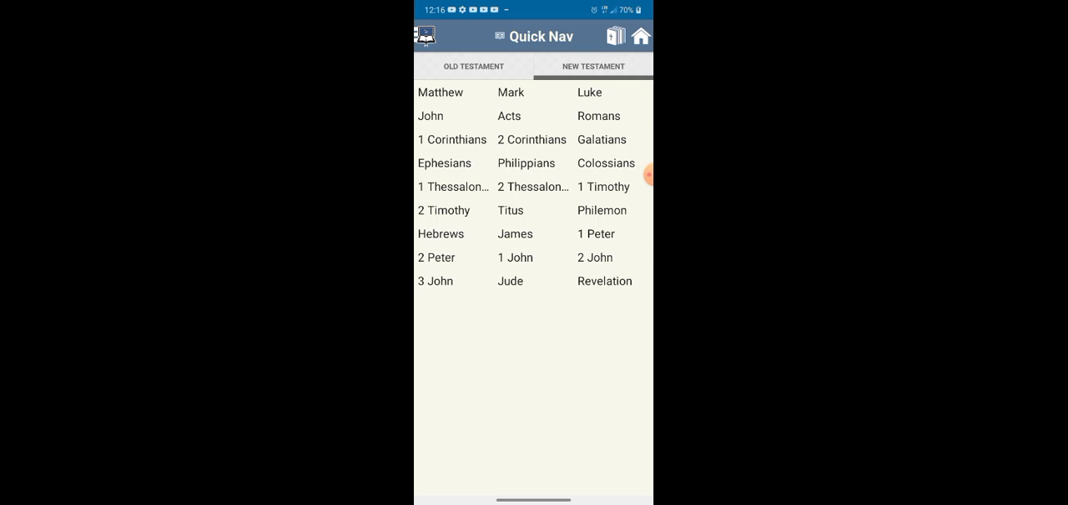
Step: Open Revelation chapter 13 (KJV) from Quick Nav and scroll down to verse 15
left_click(604, 281)
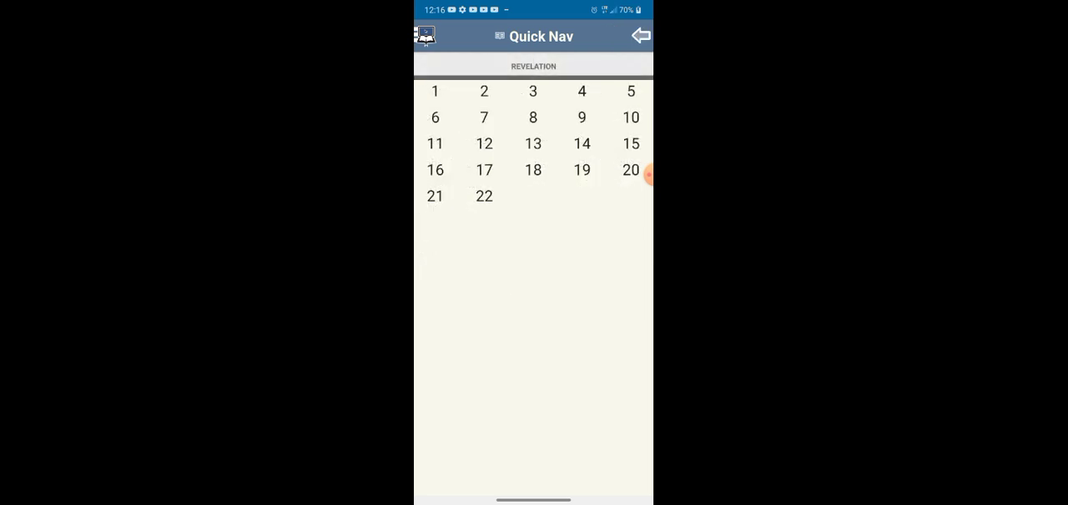
left_click(533, 144)
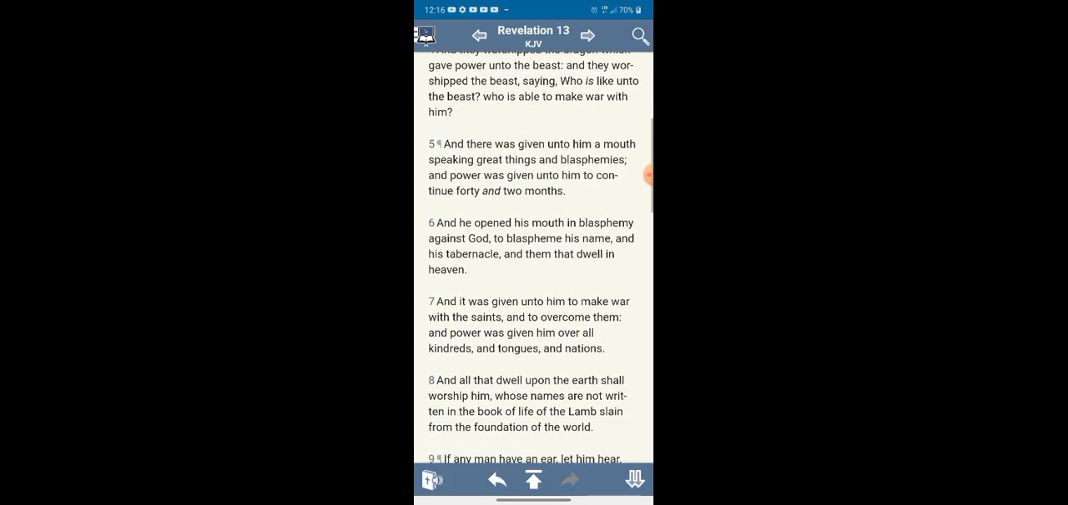
scroll("down", 3)
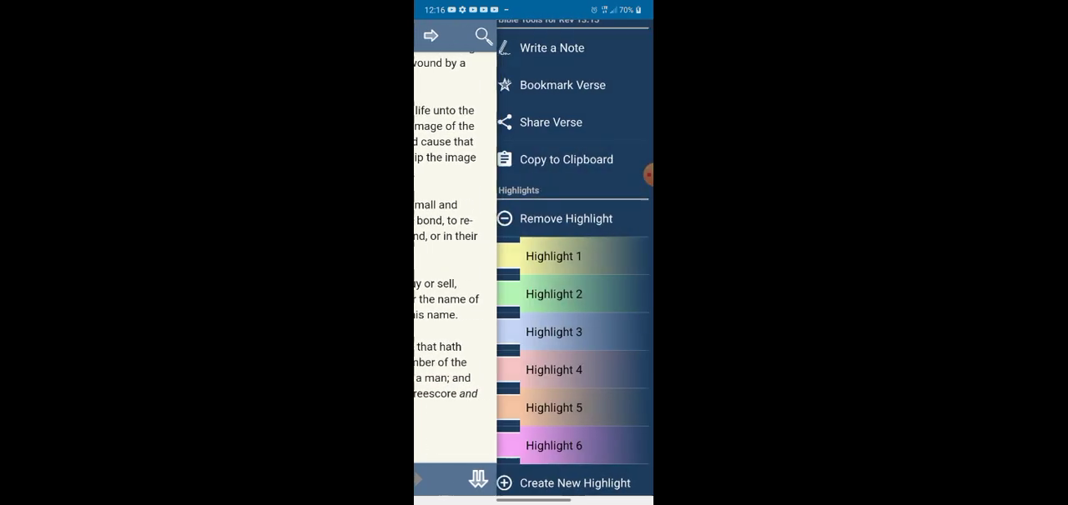
Step: Apply yellow Highlight 1 to Revelation 13:15 through 18
left_click(553, 257)
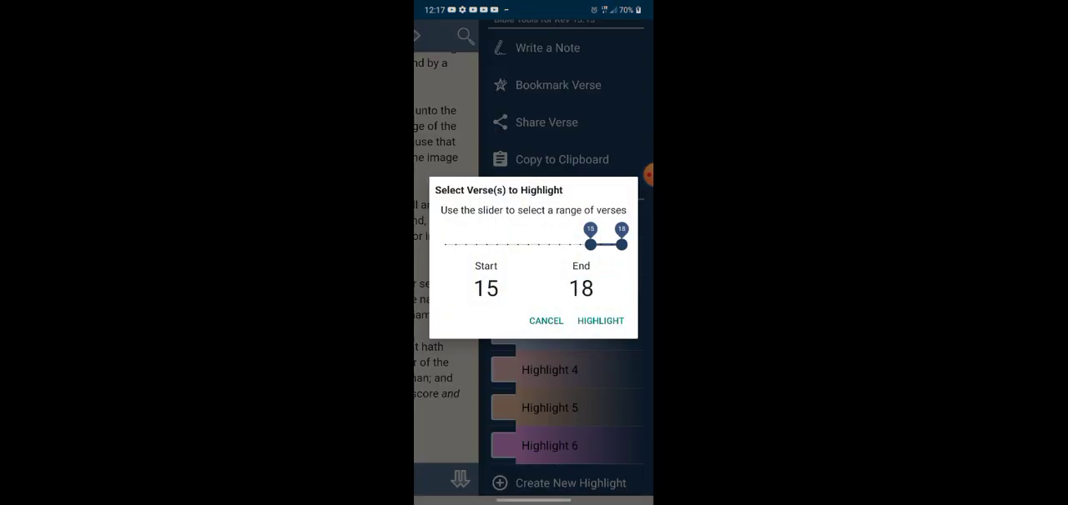
left_click(546, 320)
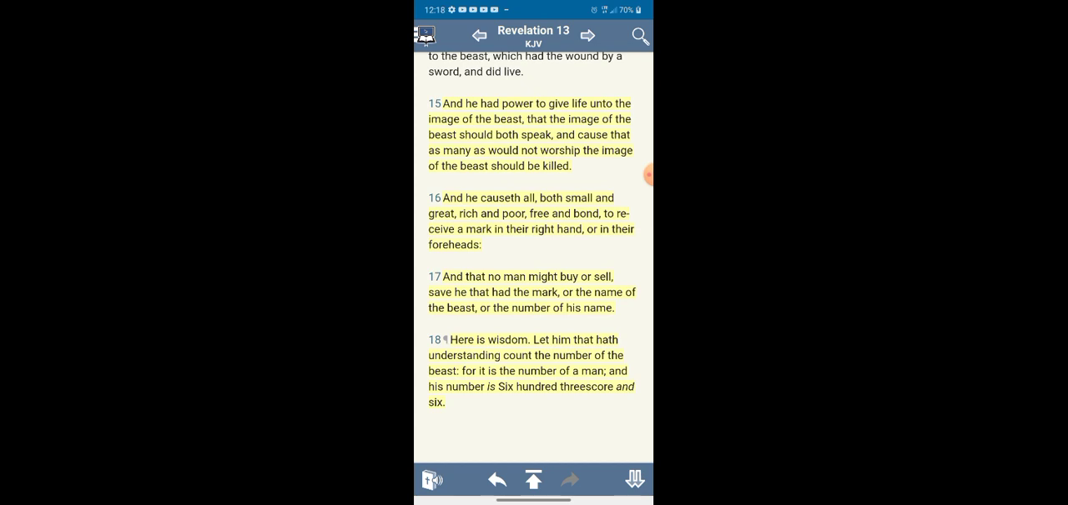
Step: Scroll the highlighted verses to reach the Greek interlinear for Revelation 13:16
scroll("up", 3)
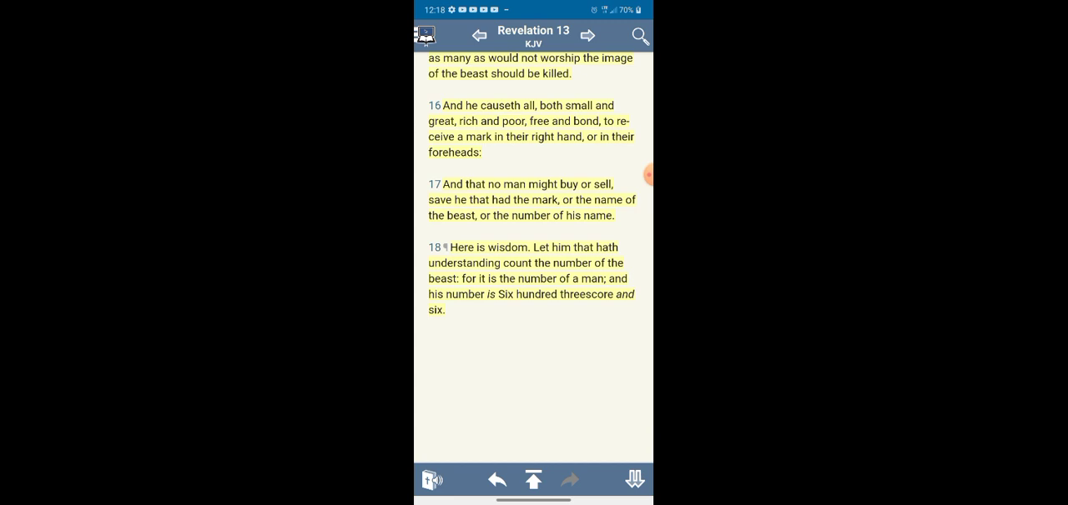
scroll("up", 3)
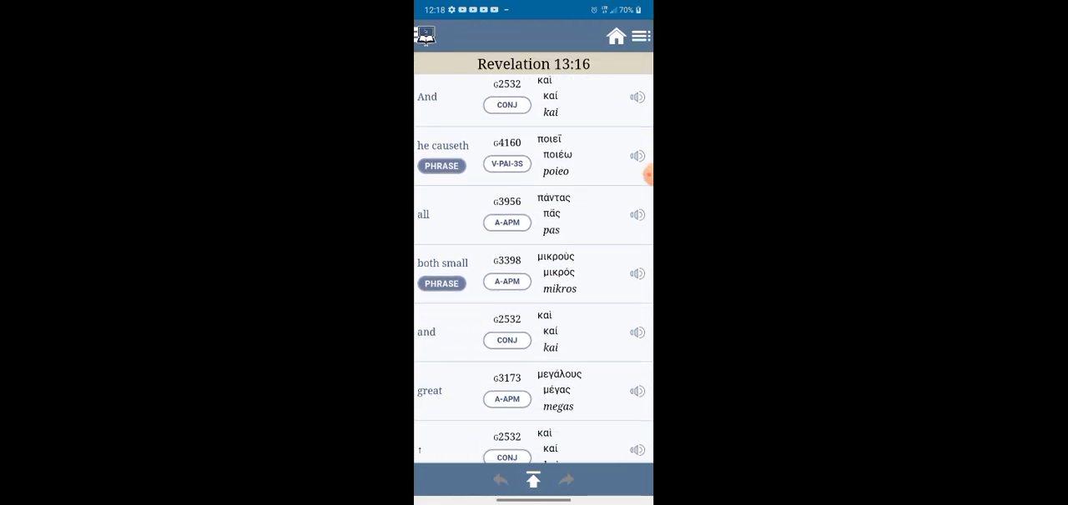
Step: Scroll the 13:16 interlinear to 'a mark' and open Strong's G5480 charagma
scroll("down", 3)
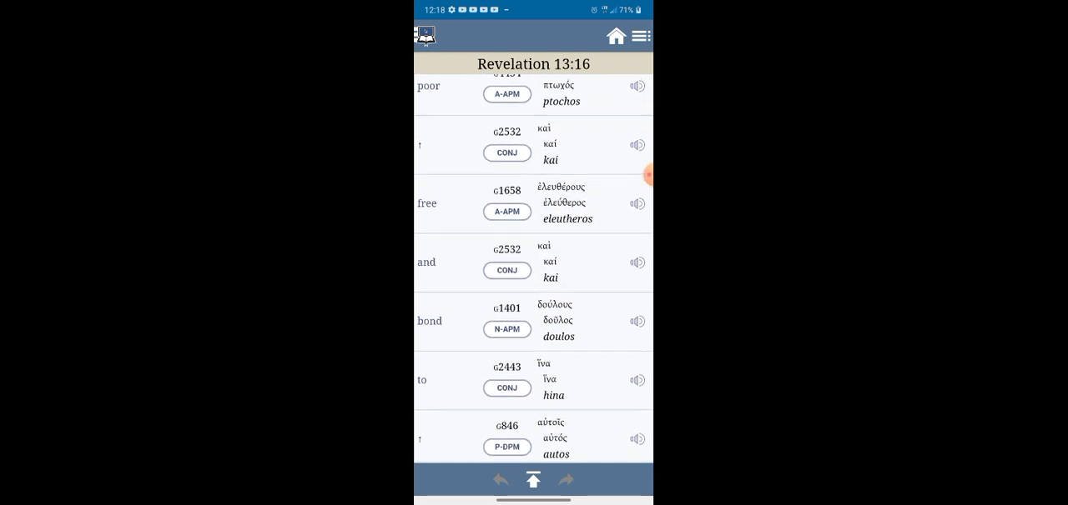
scroll("down", 3)
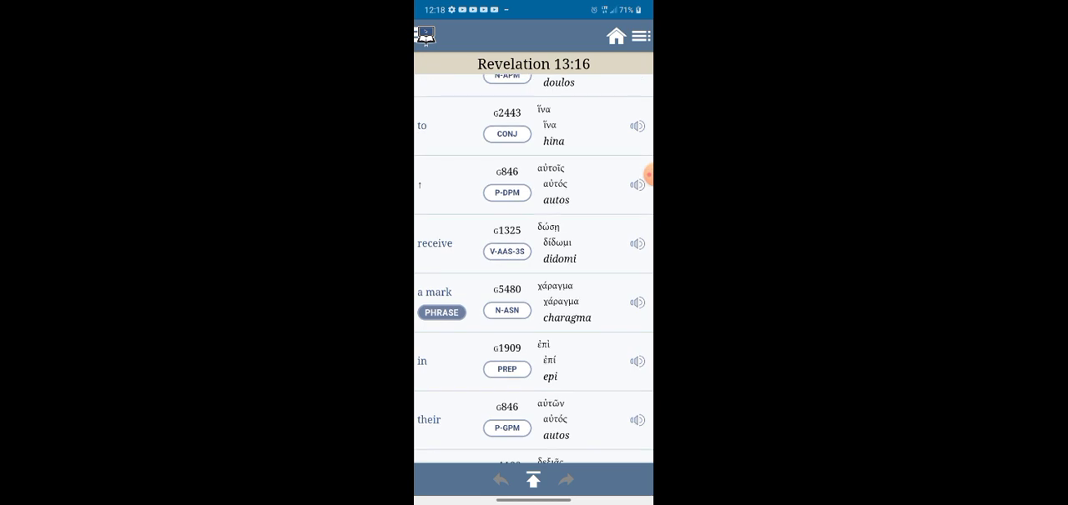
left_click(507, 289)
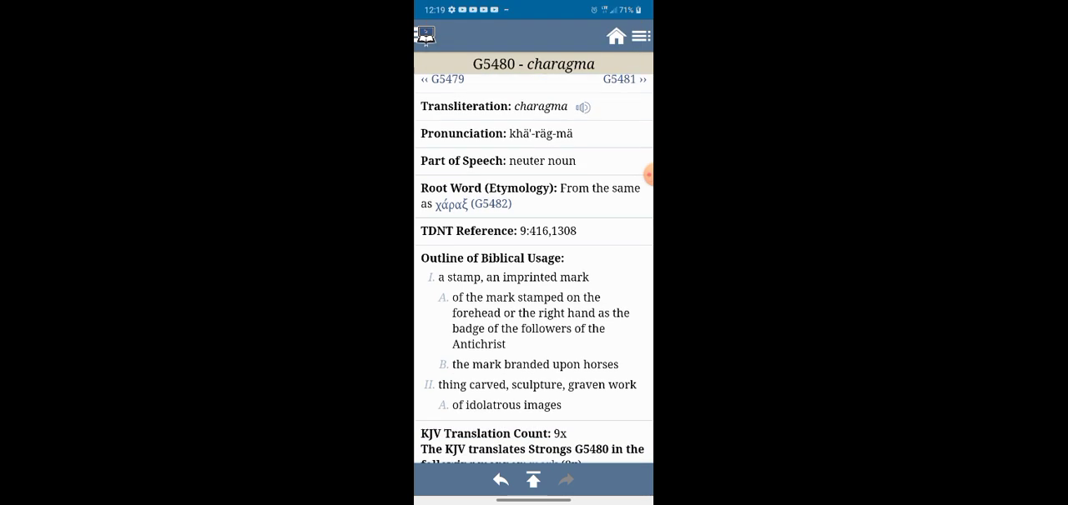
Step: Read through the G5480 charagma lexicon page and return to Revelation 13:16–18
scroll("down", 3)
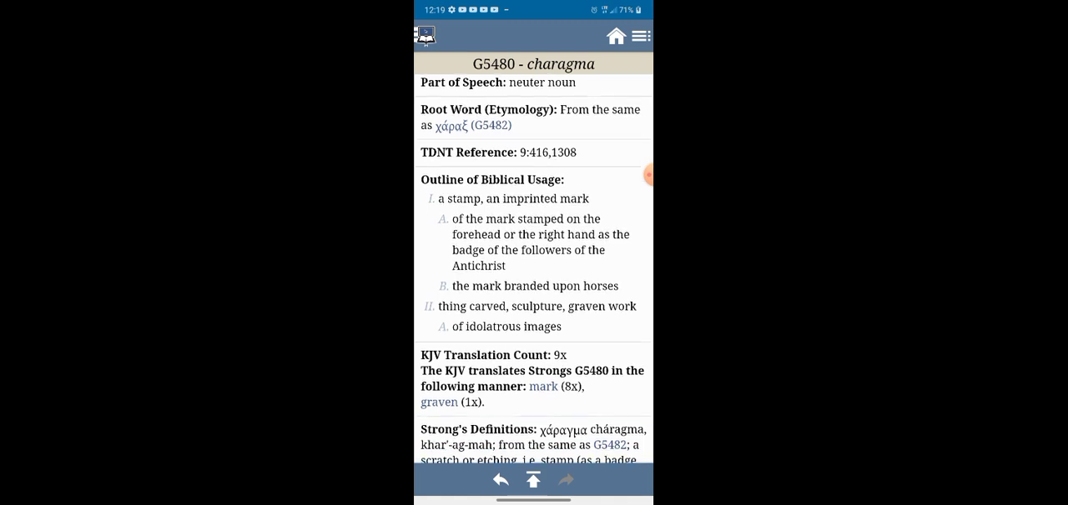
scroll("up", 3)
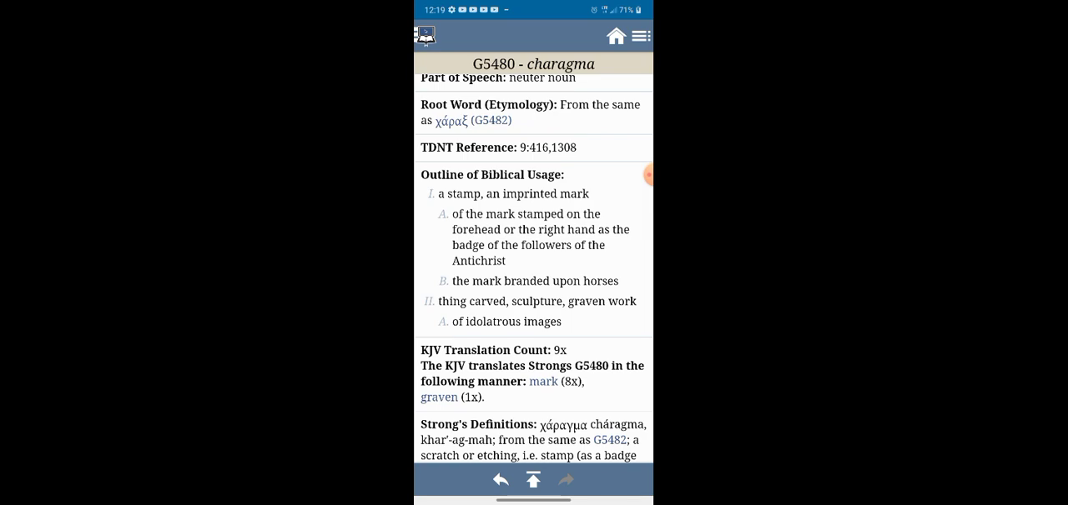
scroll("up", 3)
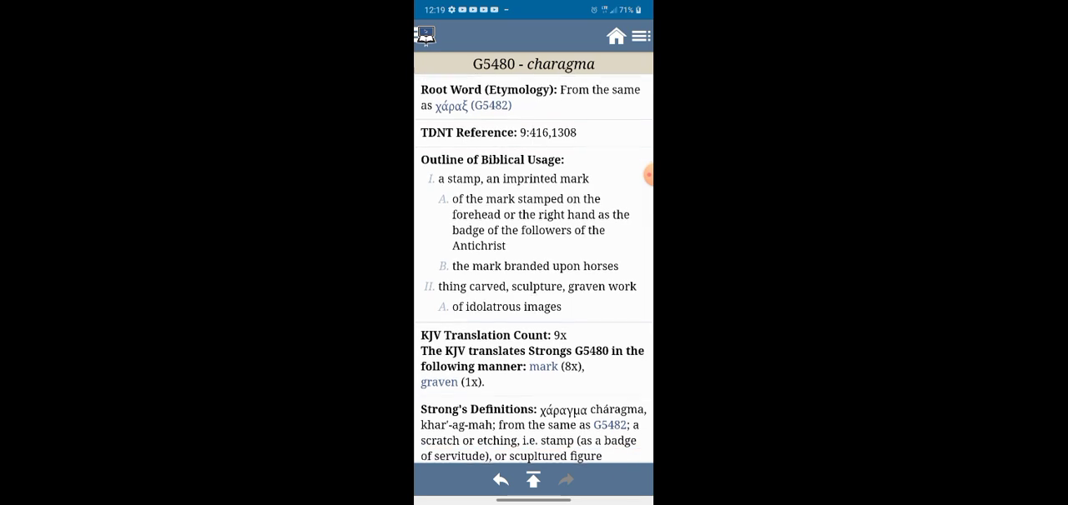
scroll("down", 3)
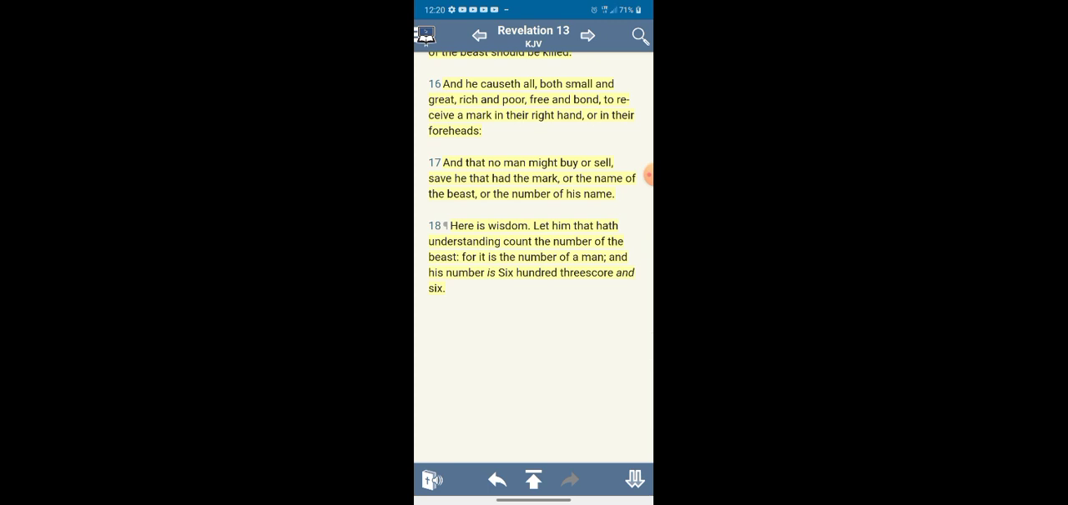
scroll("up", 3)
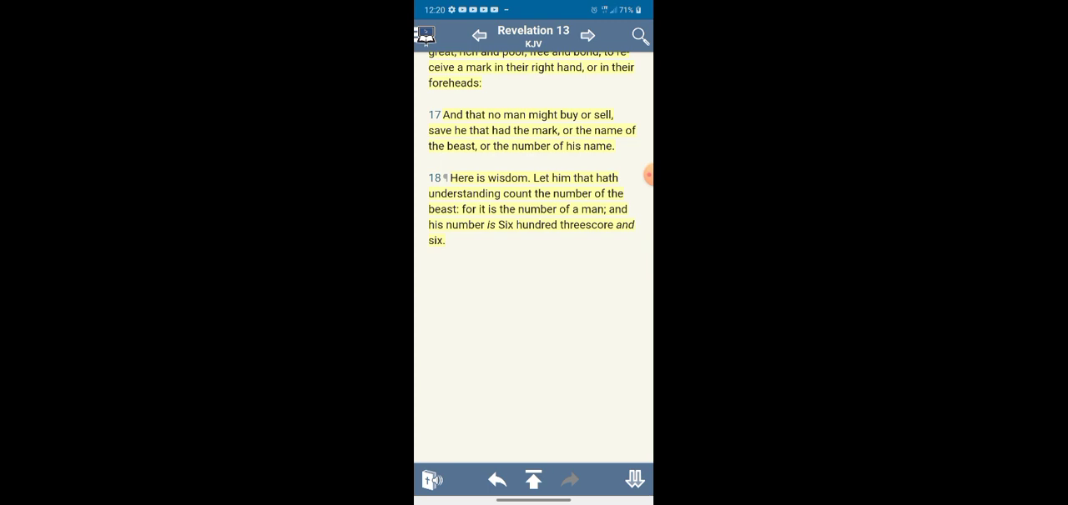
scroll("up", 3)
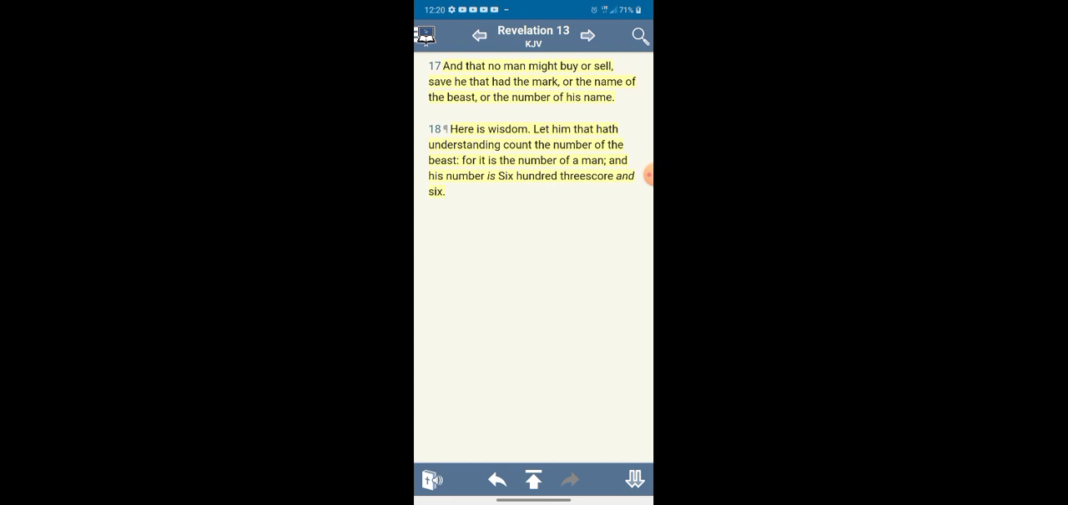
Step: Advance to Revelation 14 and highlight verse 8 yellow with Highlight 1
left_click(588, 36)
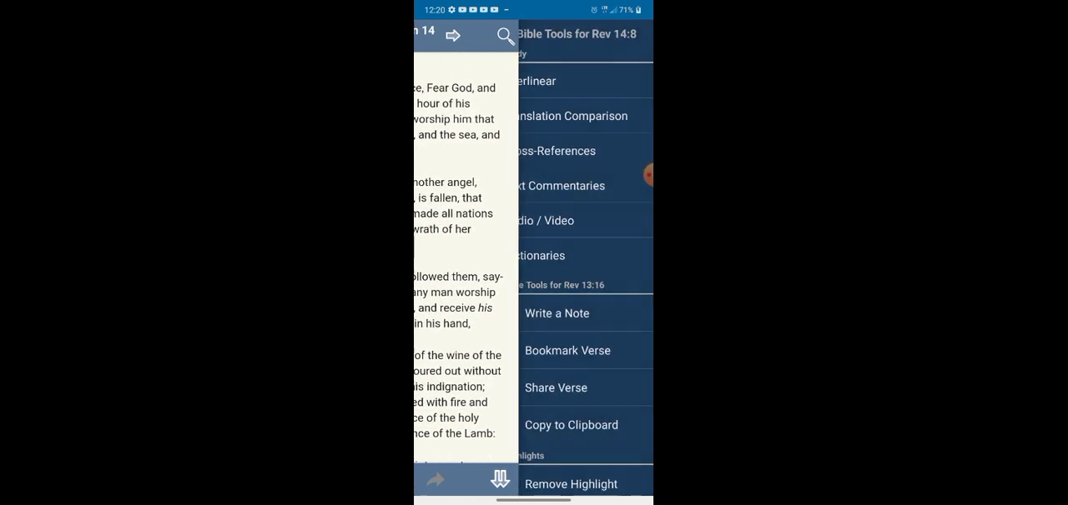
scroll("down", 3)
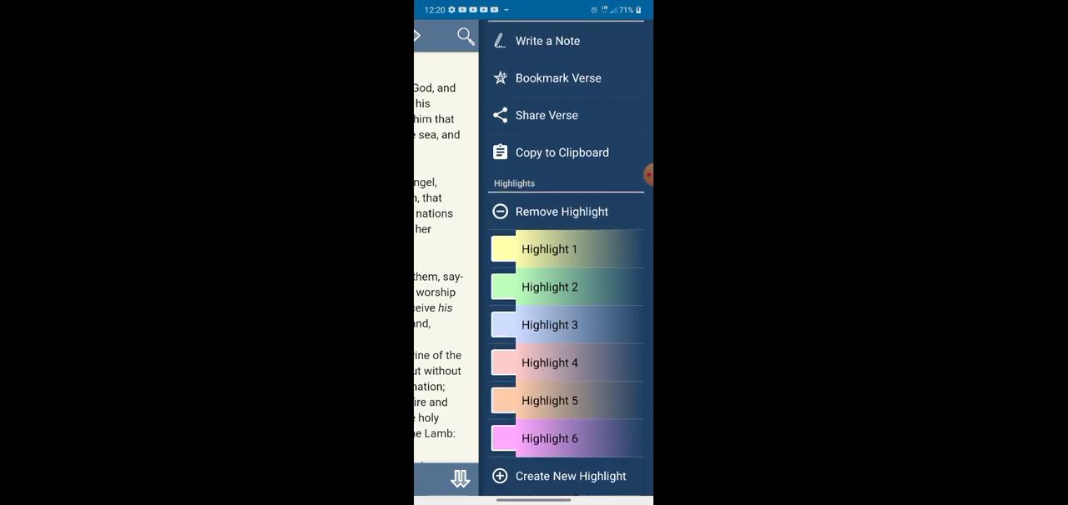
left_click(549, 249)
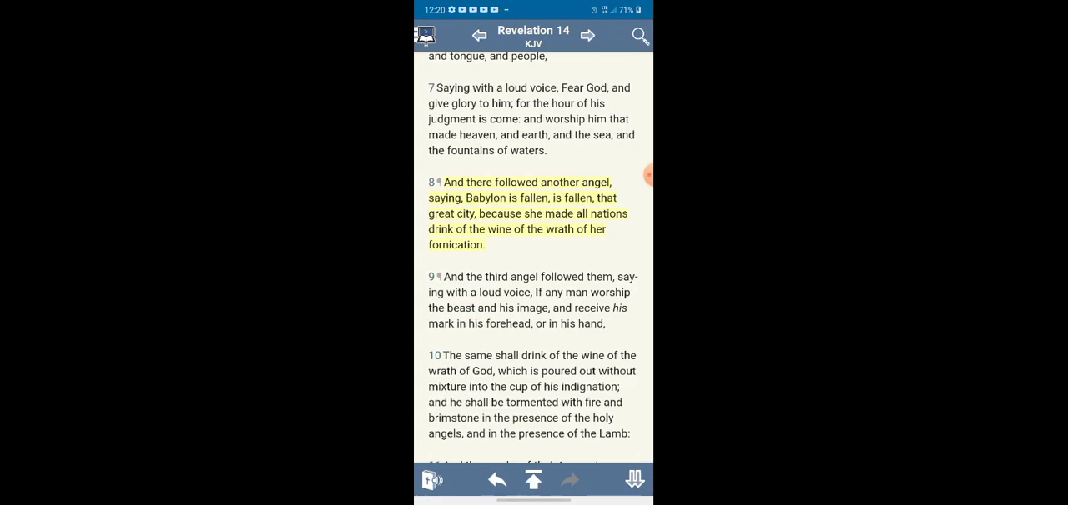
scroll("down", 3)
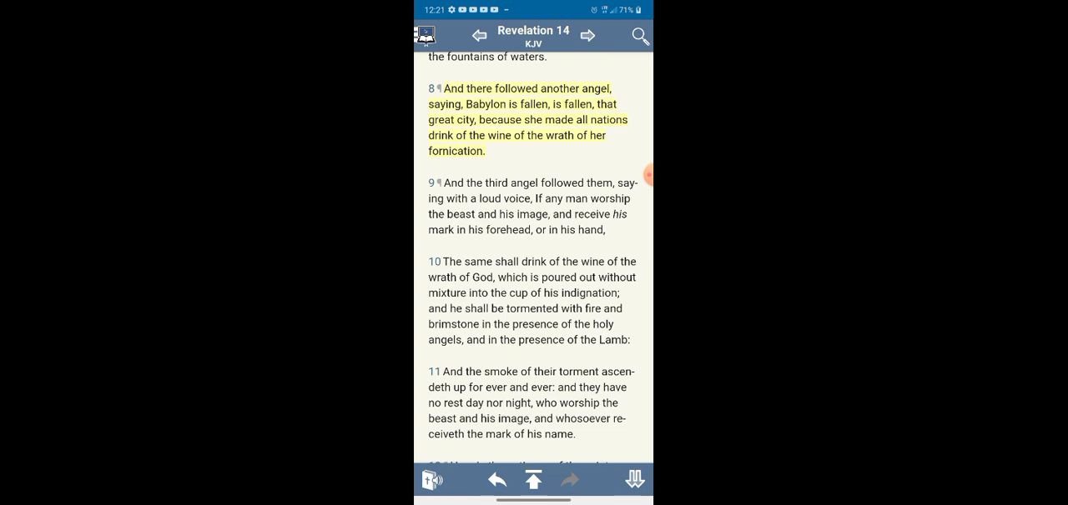
scroll("up", 3)
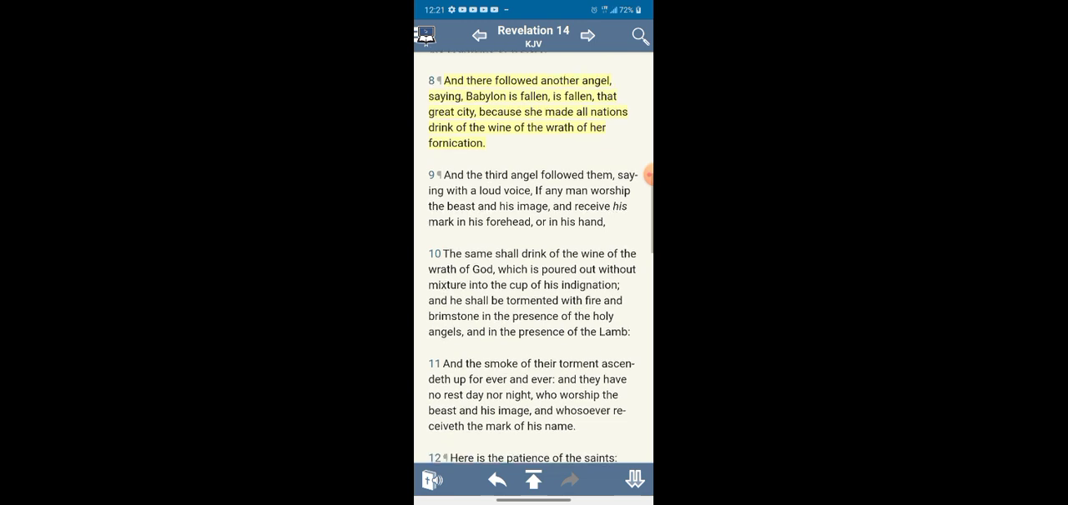
scroll("up", 3)
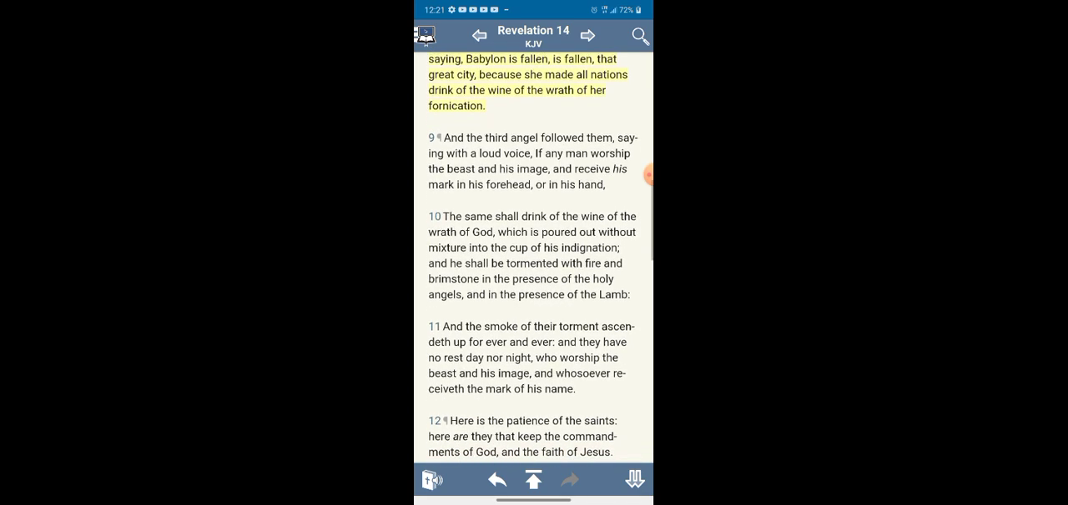
scroll("up", 3)
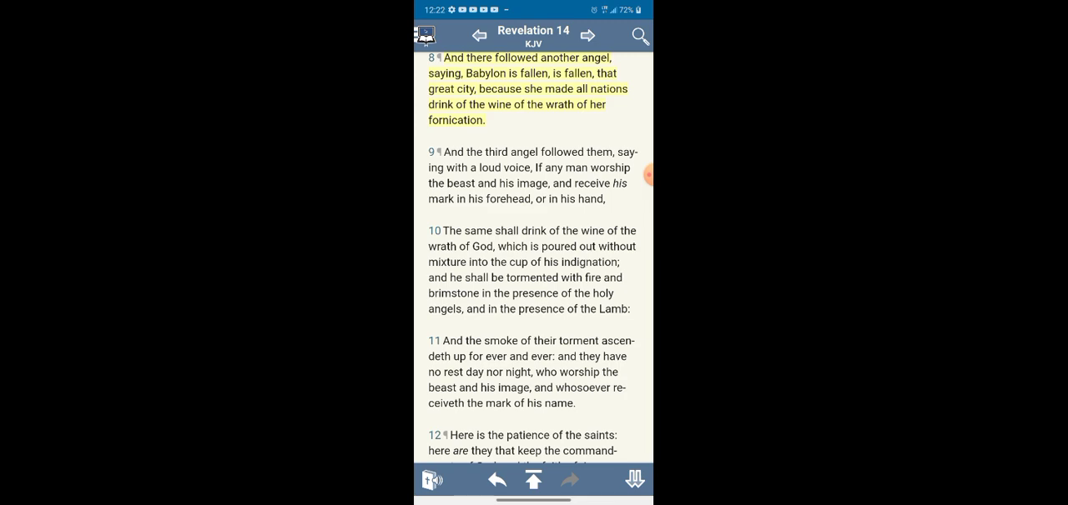
scroll("down", 3)
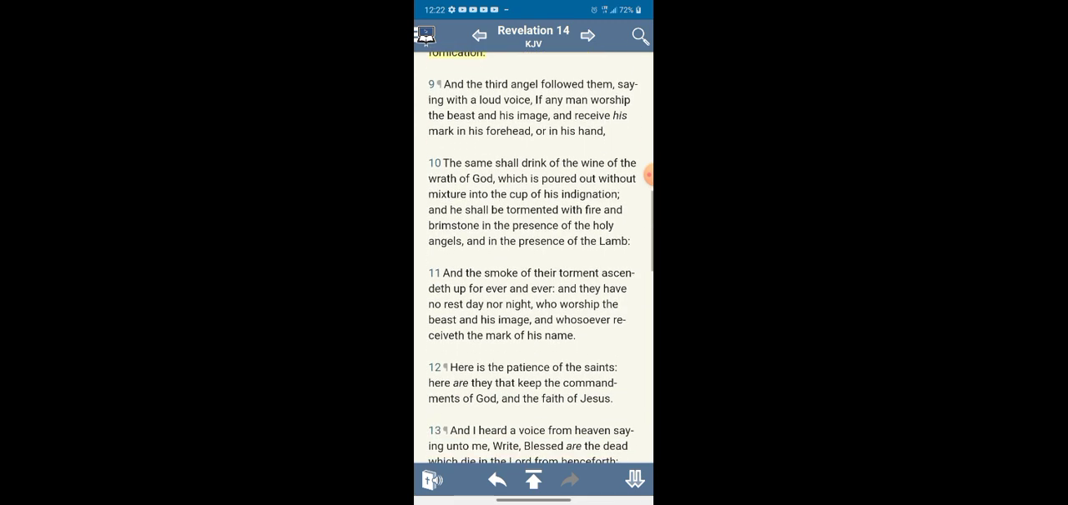
scroll("up", 3)
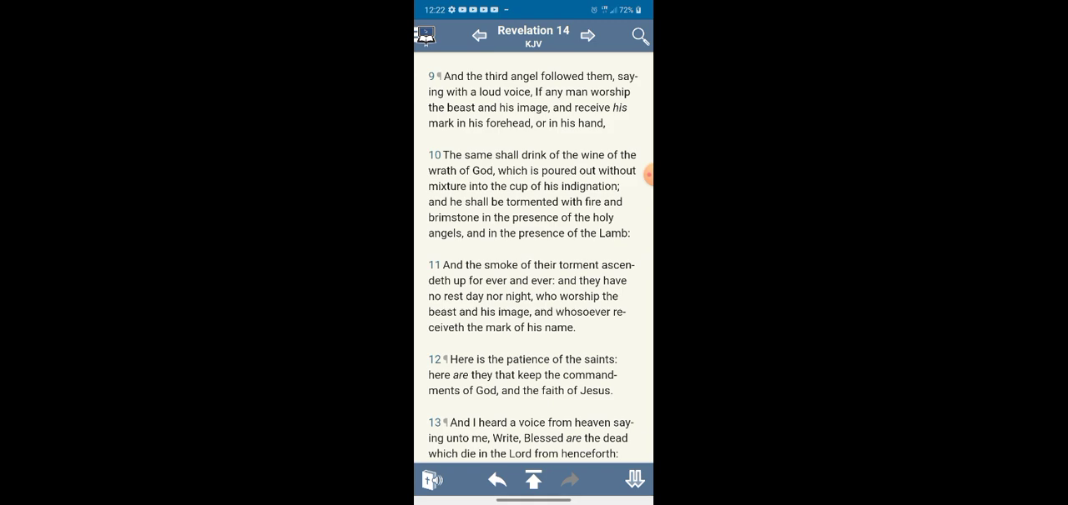
scroll("up", 3)
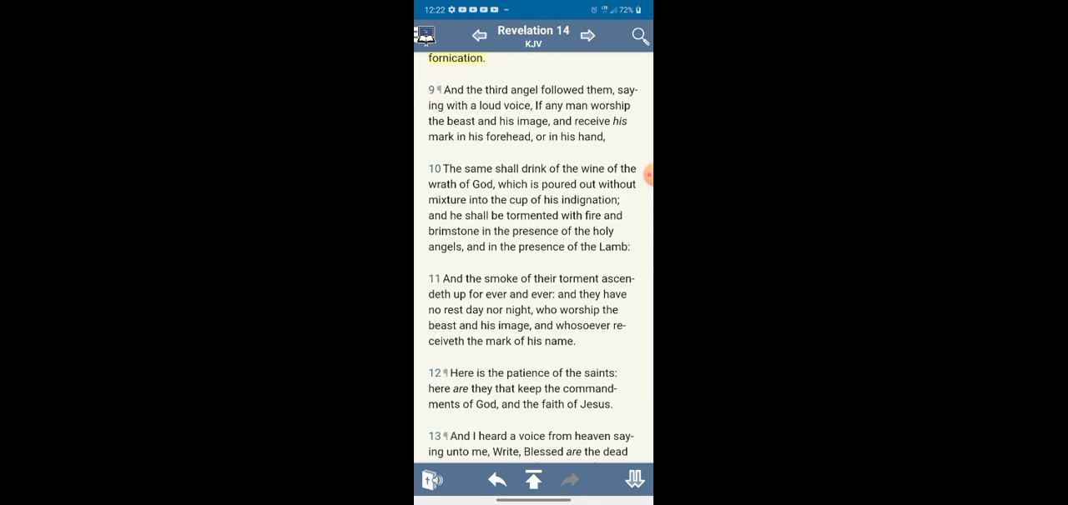
scroll("up", 3)
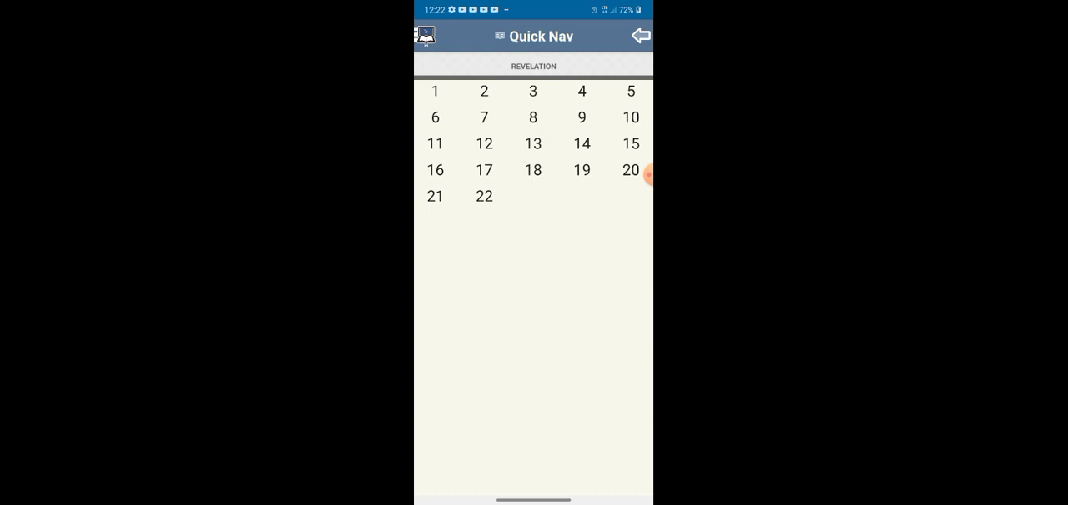
Step: Open Revelation 22 from Quick Nav and scroll through it
left_click(483, 196)
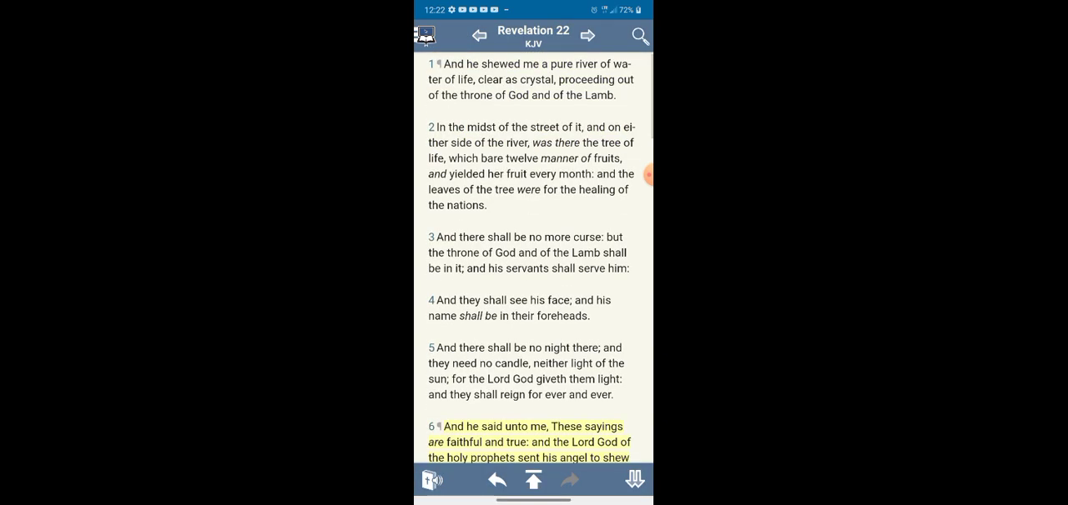
scroll("down", 3)
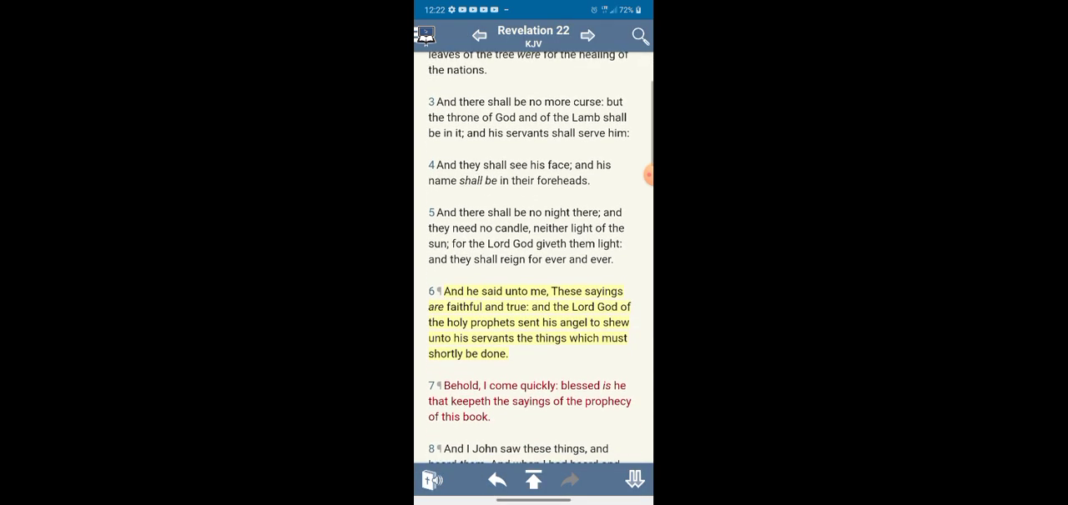
scroll("down", 3)
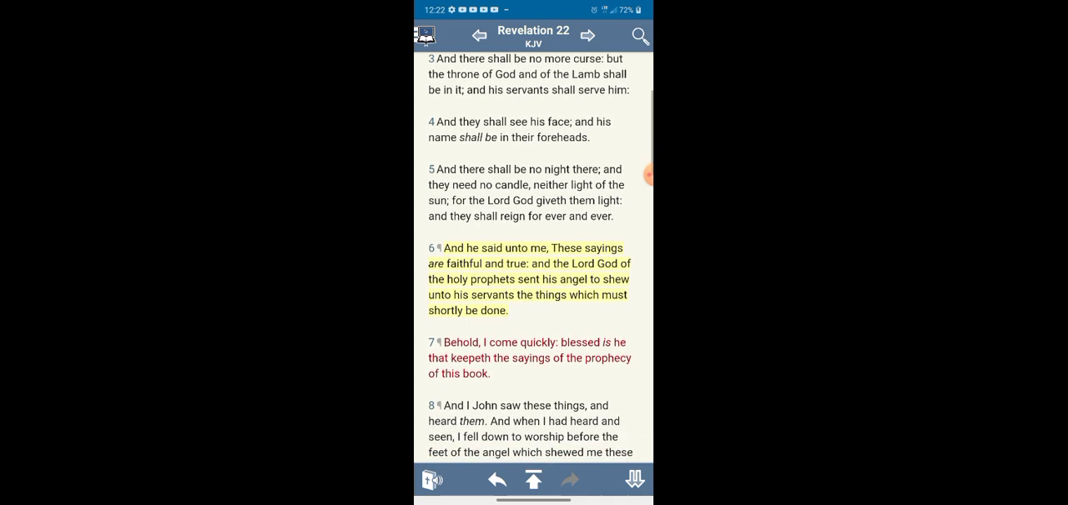
scroll("down", 3)
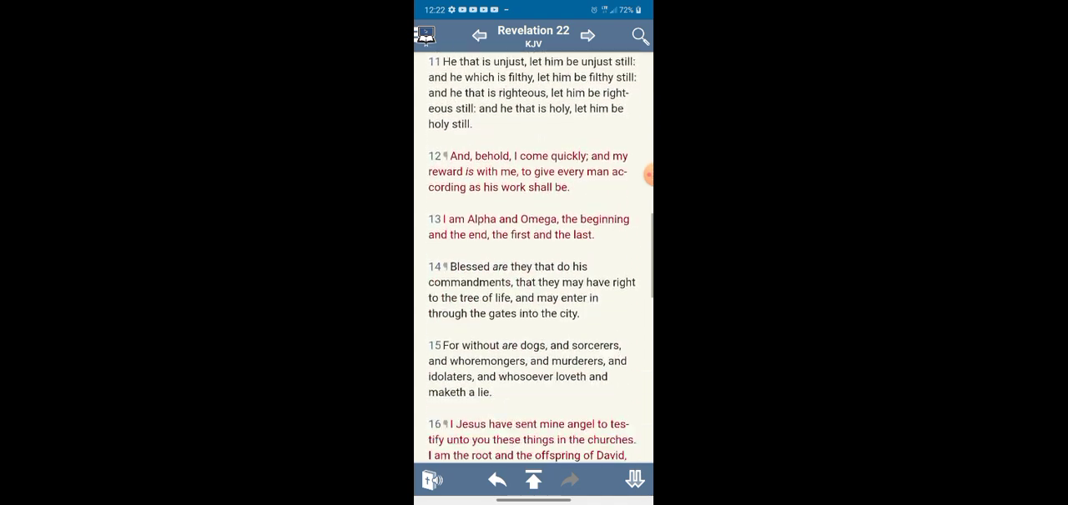
scroll("down", 3)
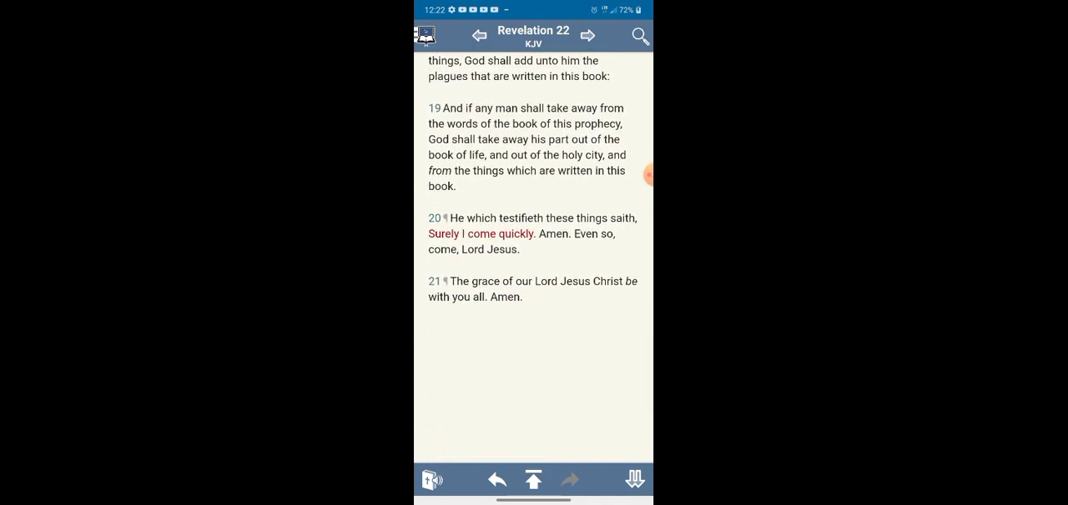
Step: Read Revelation 21, step forward to 22, then go back to Revelation 14
left_click(478, 36)
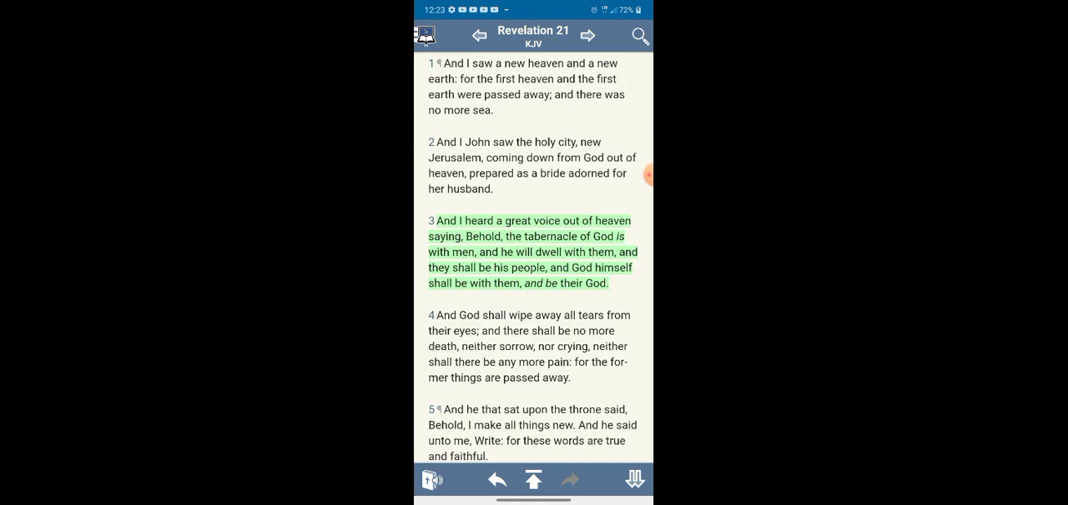
scroll("down", 3)
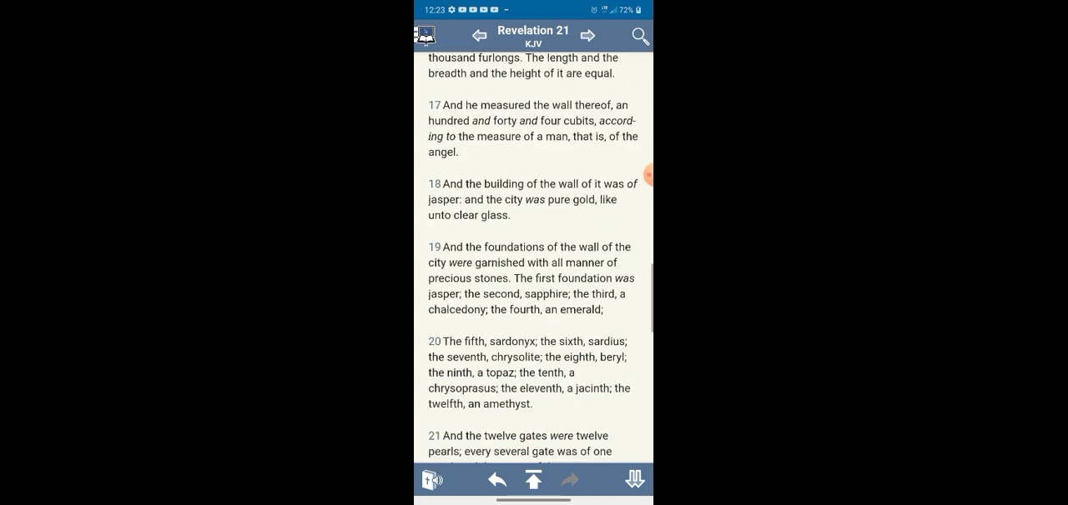
scroll("down", 3)
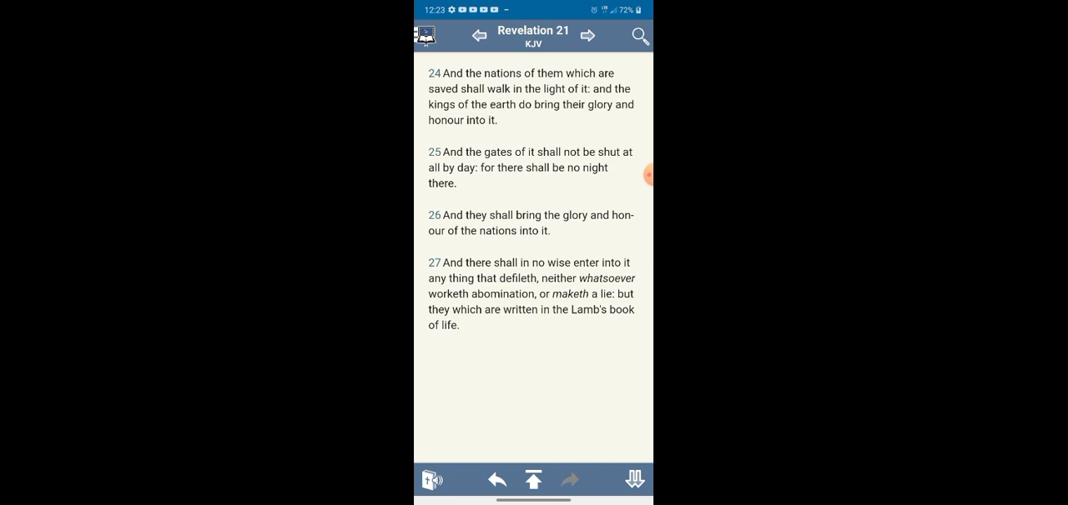
scroll("up", 3)
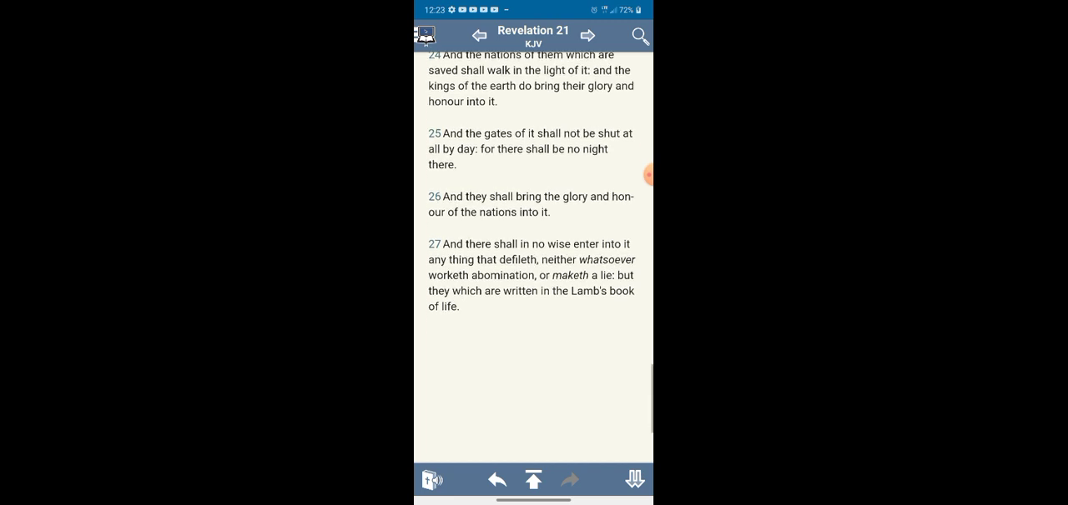
scroll("up", 3)
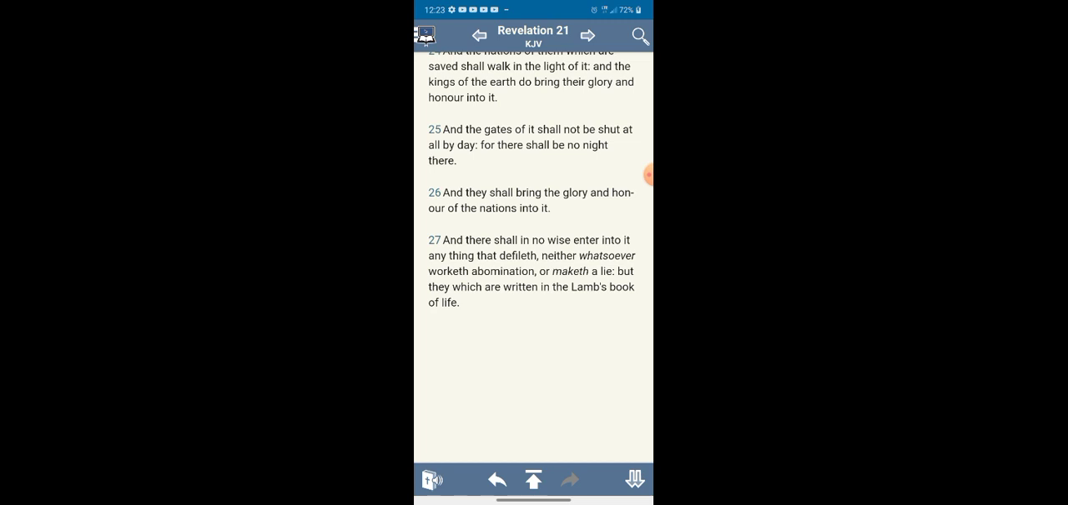
left_click(588, 35)
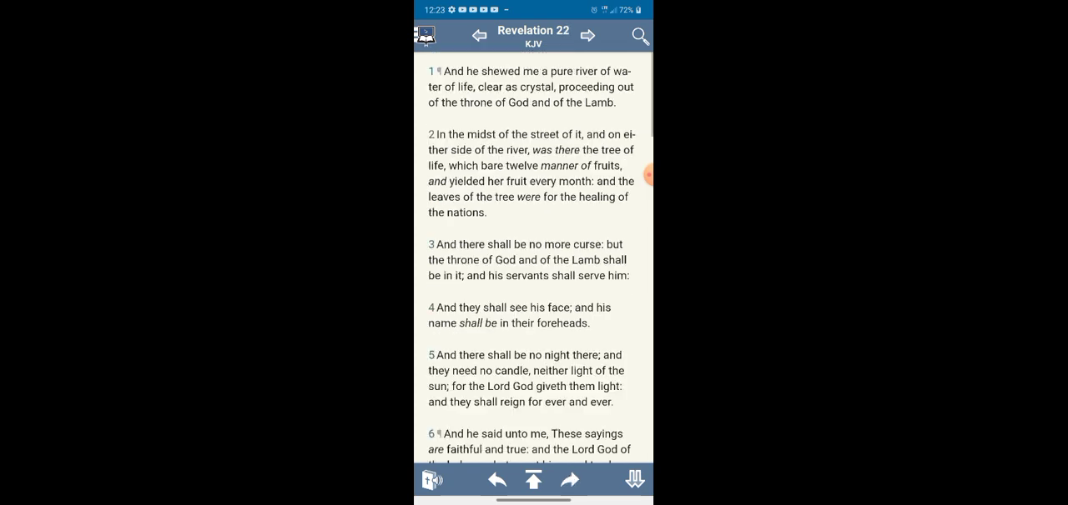
scroll("down", 3)
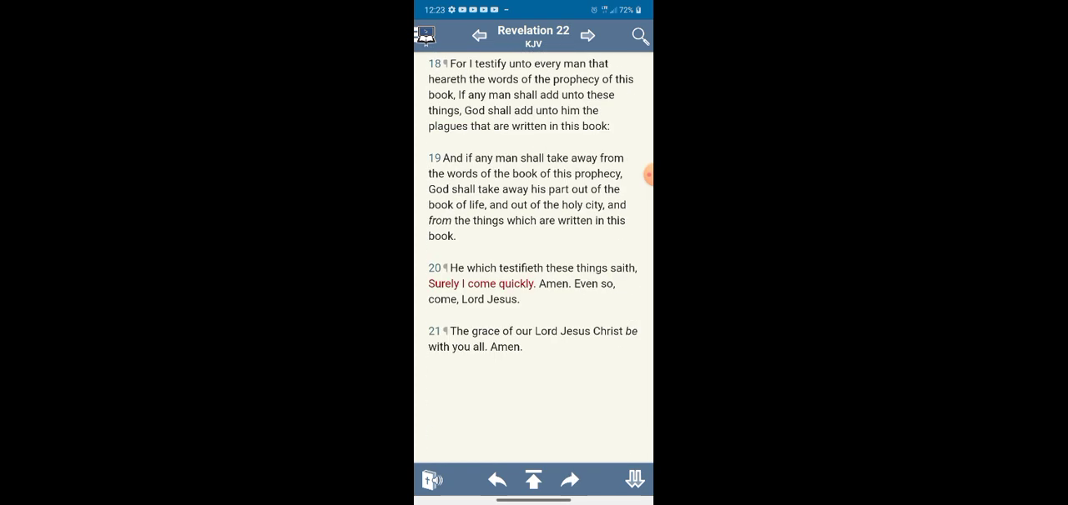
left_click(479, 35)
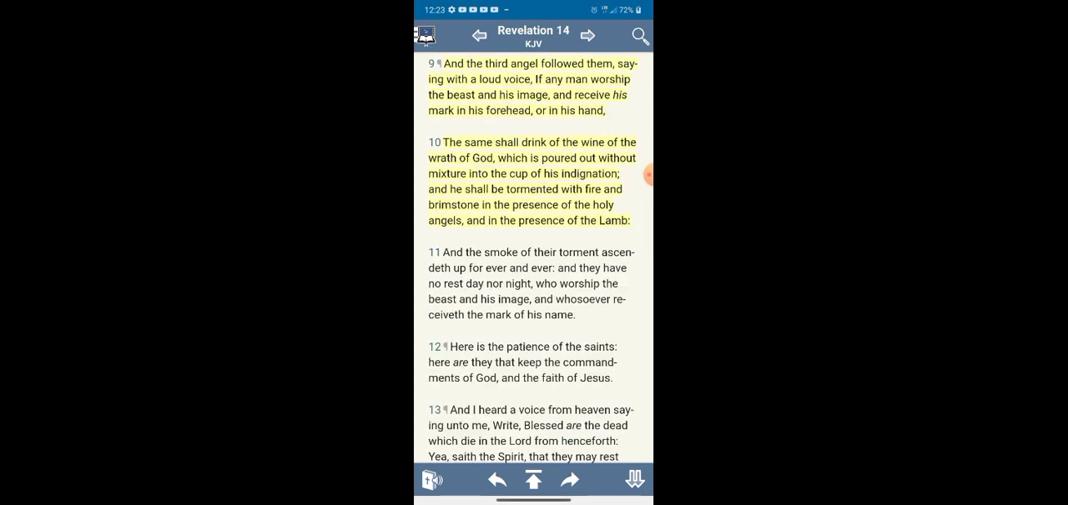